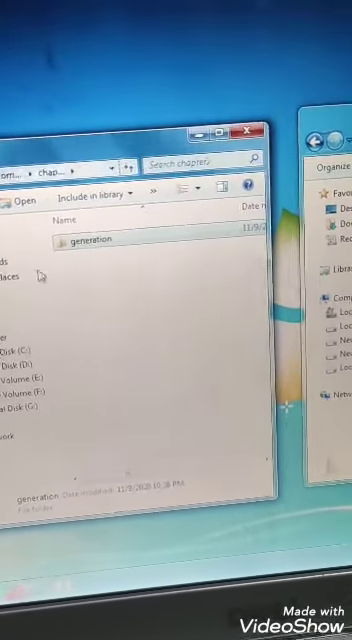
# Step: Delete the generation folder so the Recycle Bin confirmation appears
pyautogui.rightClick(88, 240)
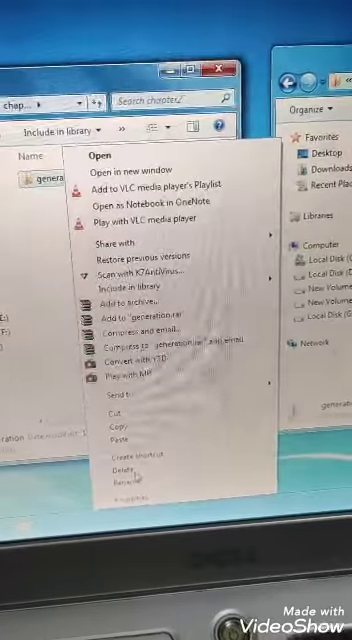
pyautogui.click(122, 464)
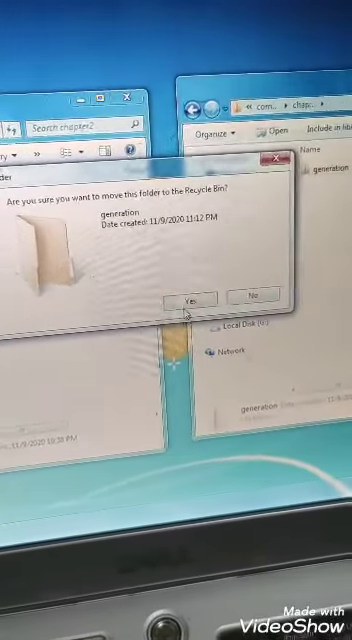
pyautogui.click(186, 298)
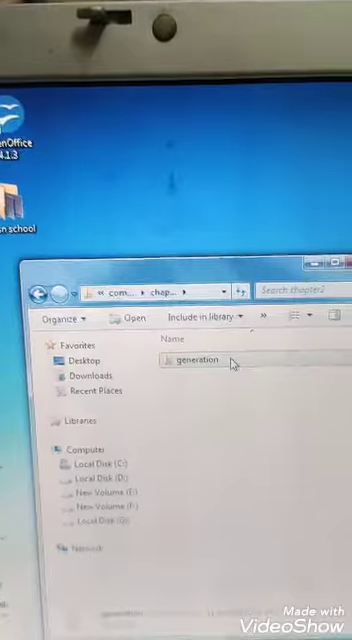
# Step: Send the generation folder to the desktop as a shortcut via its context menu
pyautogui.rightClick(196, 344)
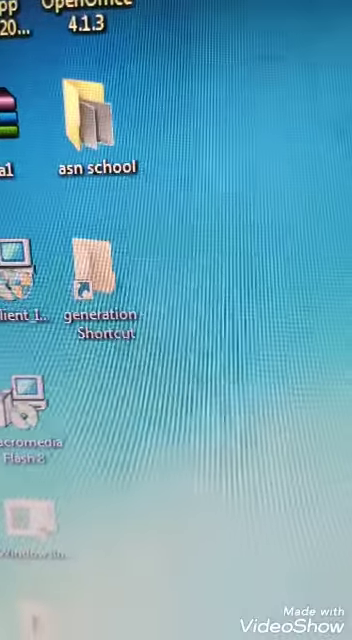
# Step: Launch the generation shortcut from the desktop to reopen its folder window
pyautogui.doubleClick(98, 272)
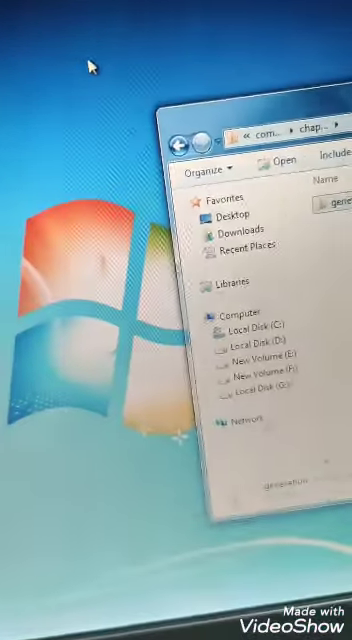